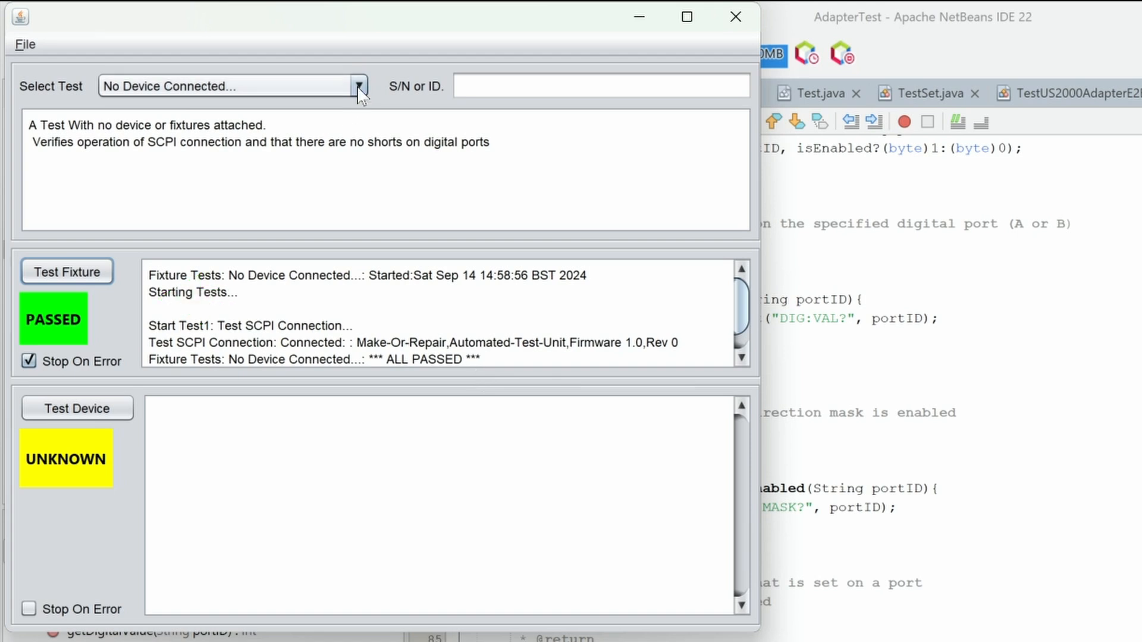
Step: Select the 'US2000->US2000C Adapter for Pylontec' test from the Select Test list
click(358, 85)
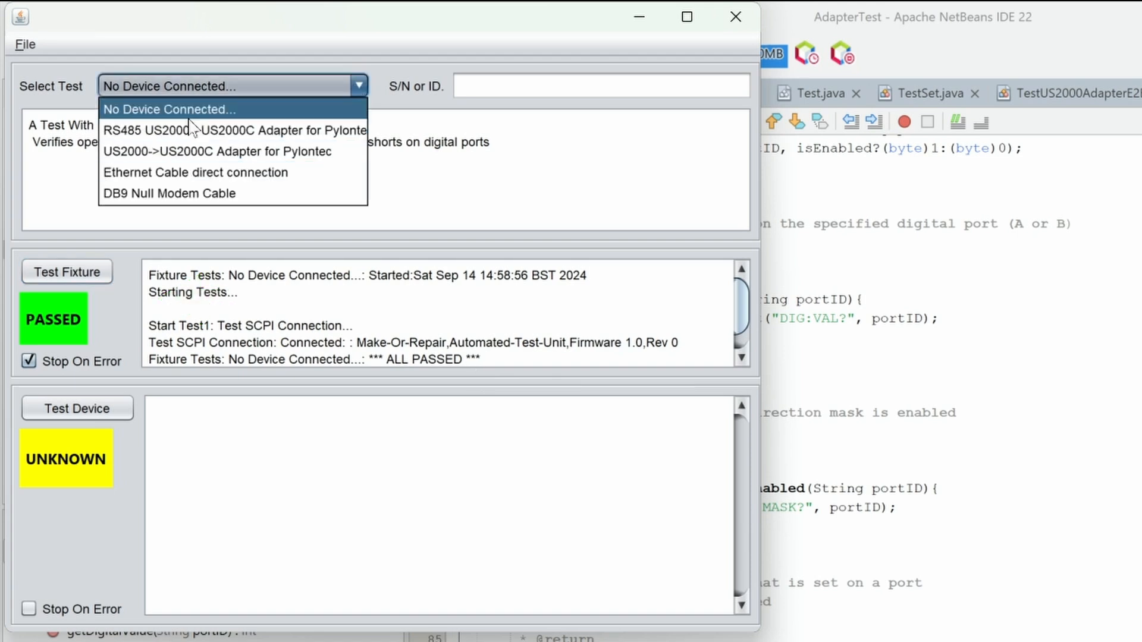
click(216, 152)
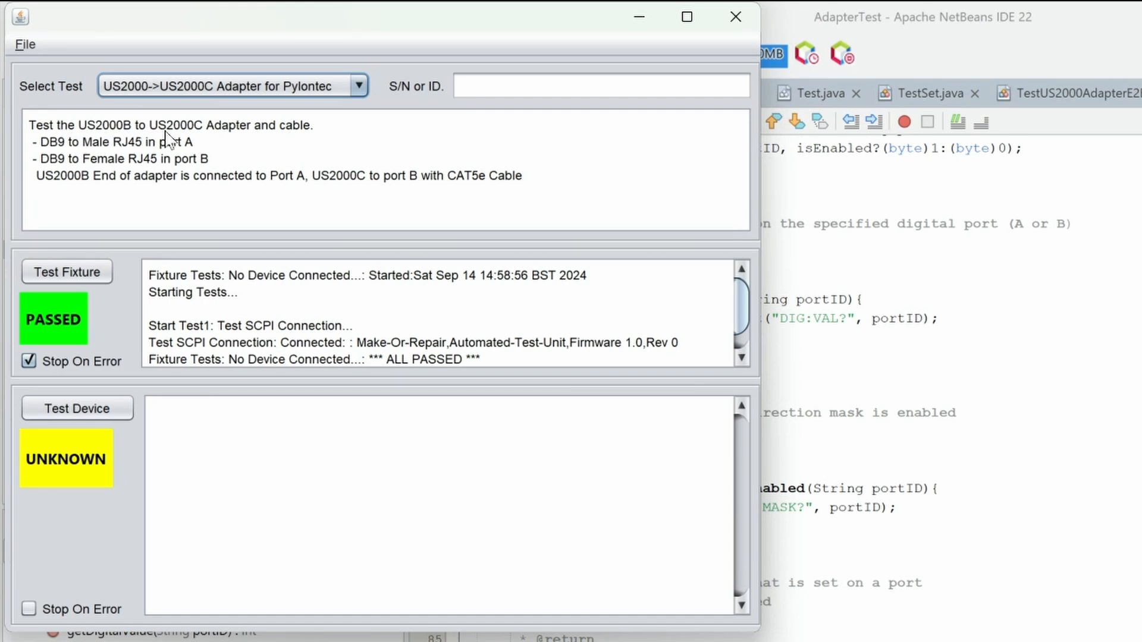
mouse_move(60, 162)
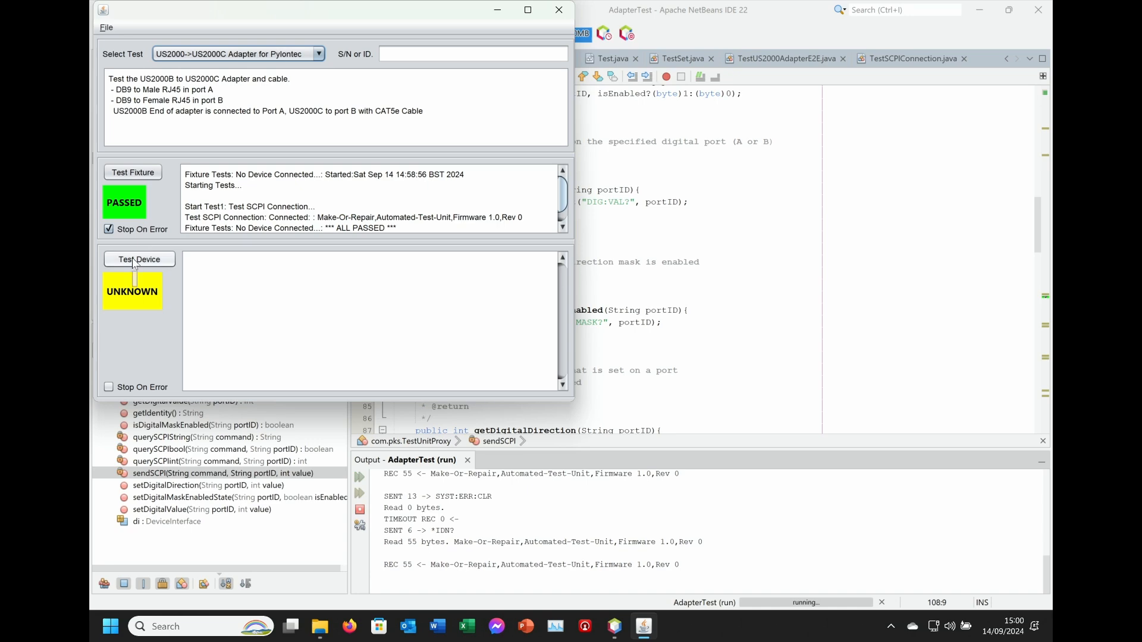
Step: Start Test Device and confirm the adapter is connected in the E2E Mapping prompt
click(140, 259)
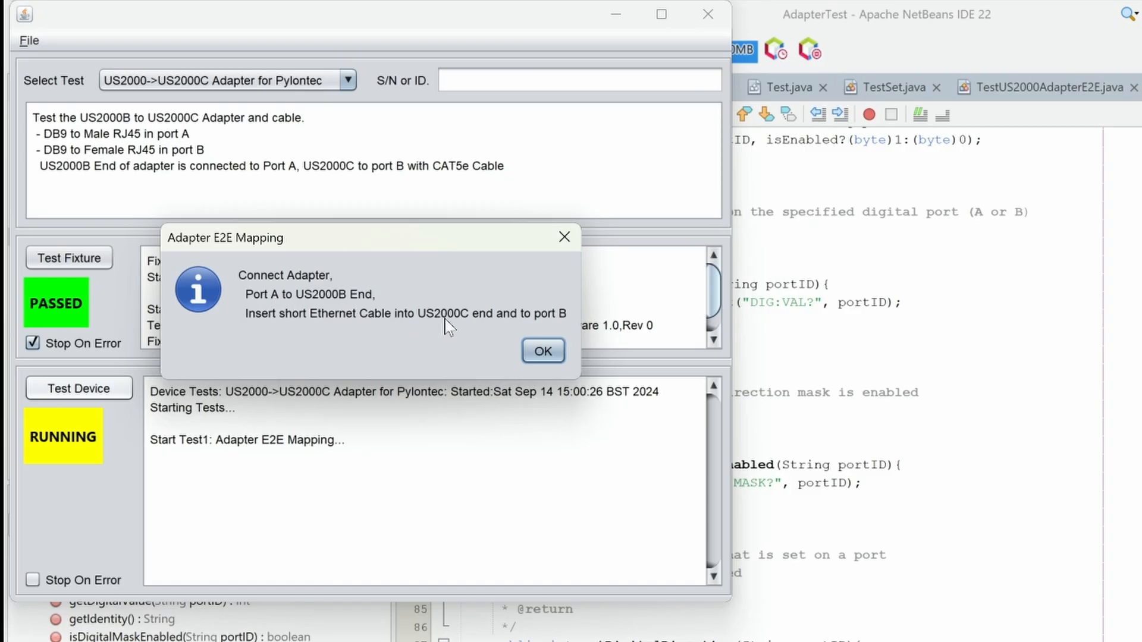
click(543, 351)
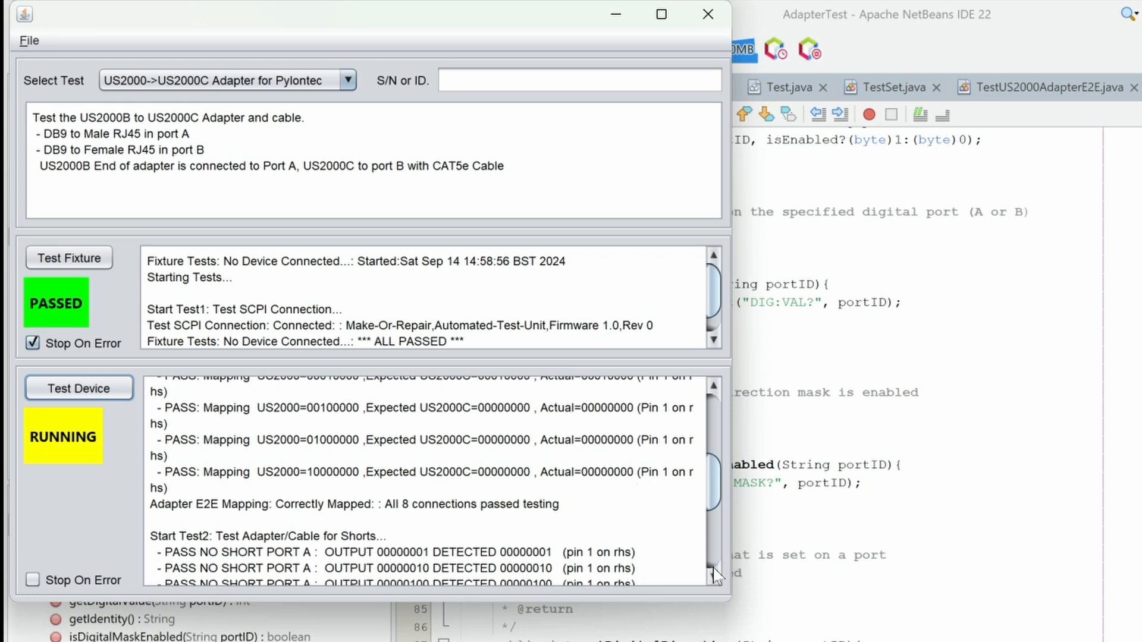
Step: Scroll to the end of the test log showing '*** ALL PASSED ***' with no shorts across 8 connections
scroll(down, 3)
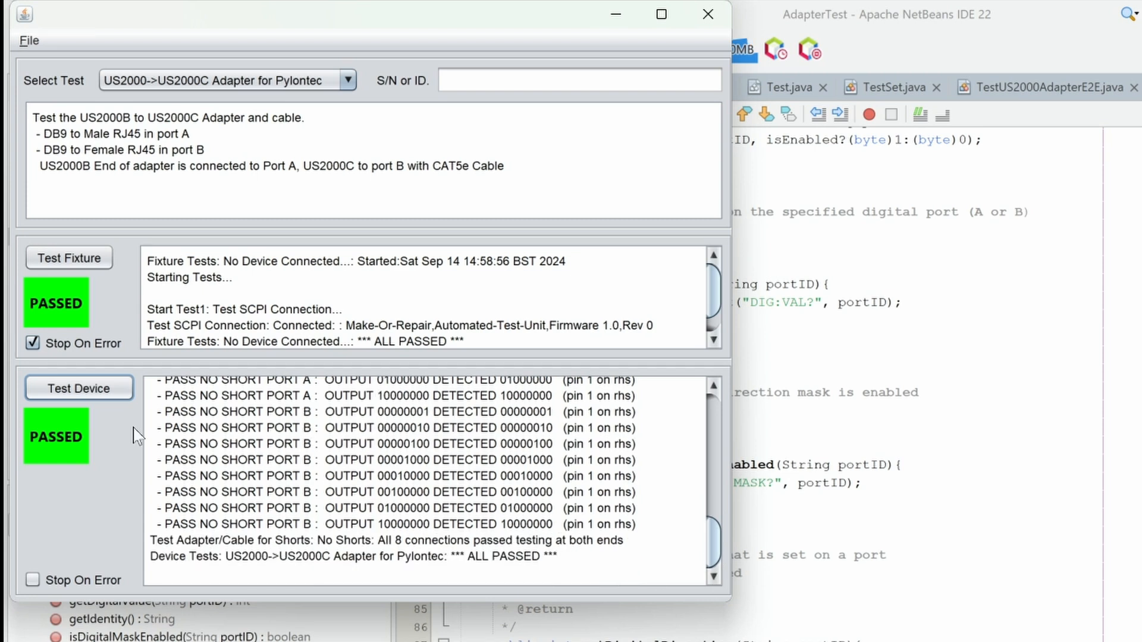
mouse_move(362, 452)
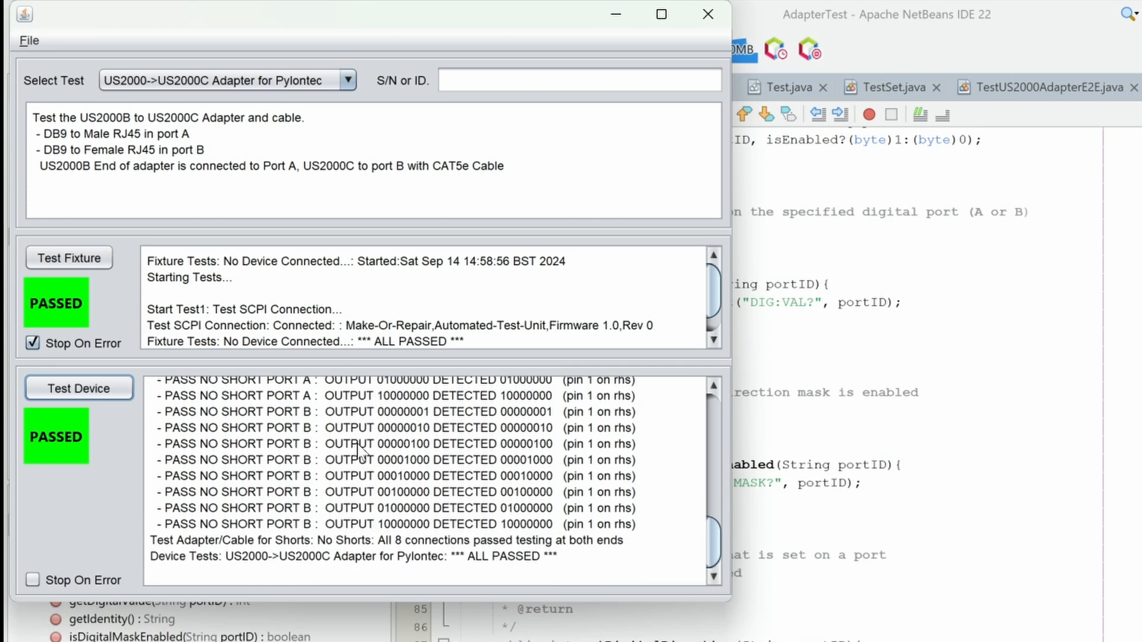
mouse_move(171, 422)
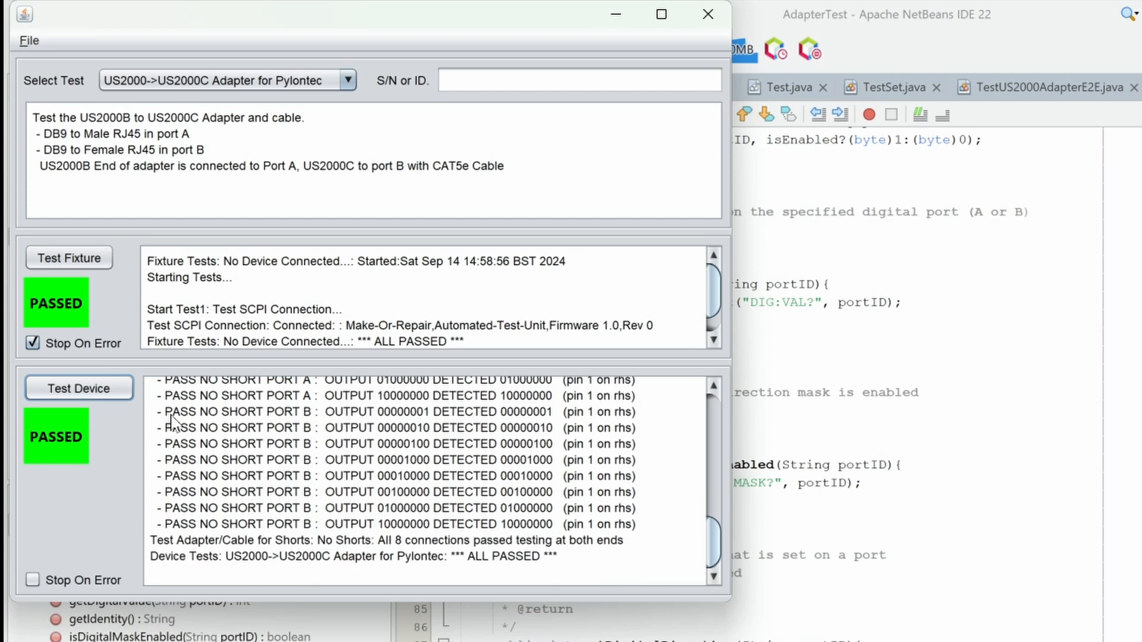